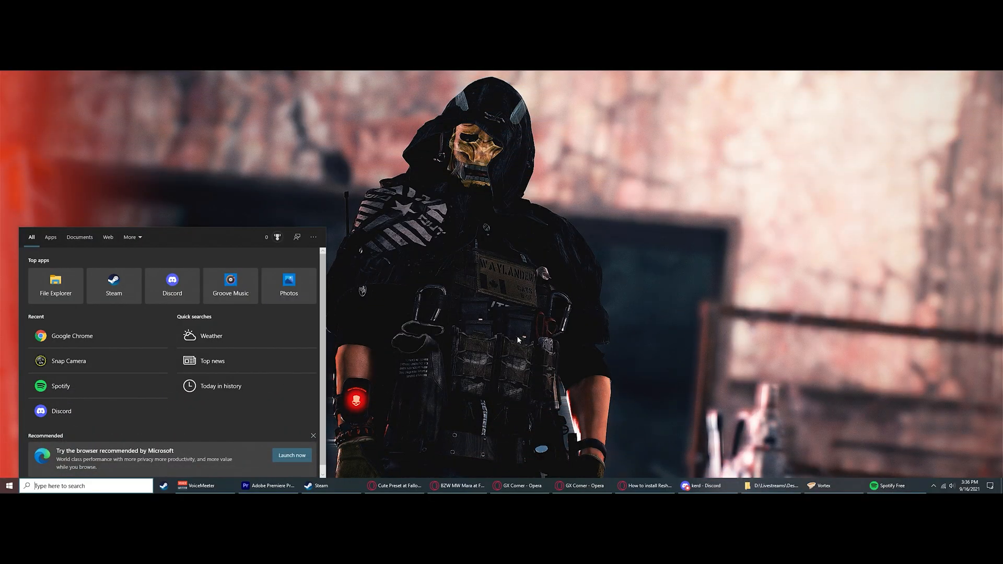
# Step: Launch Google Chrome from the Start menu's Recent list
pyautogui.click(71, 336)
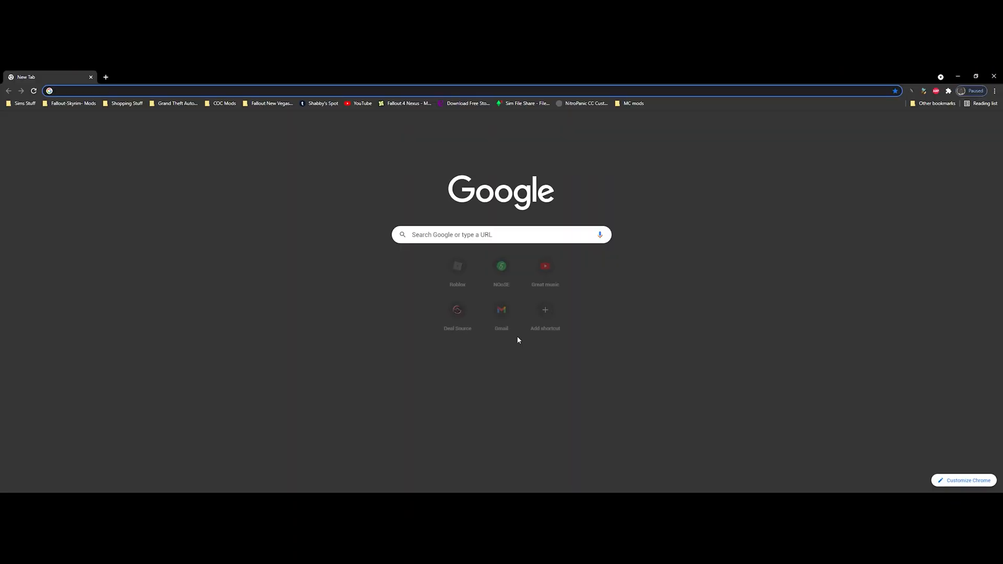
# Step: Go to reshade.me and download the ReShade 4.9.1 setup file
pyautogui.write('https://reshade.me/')
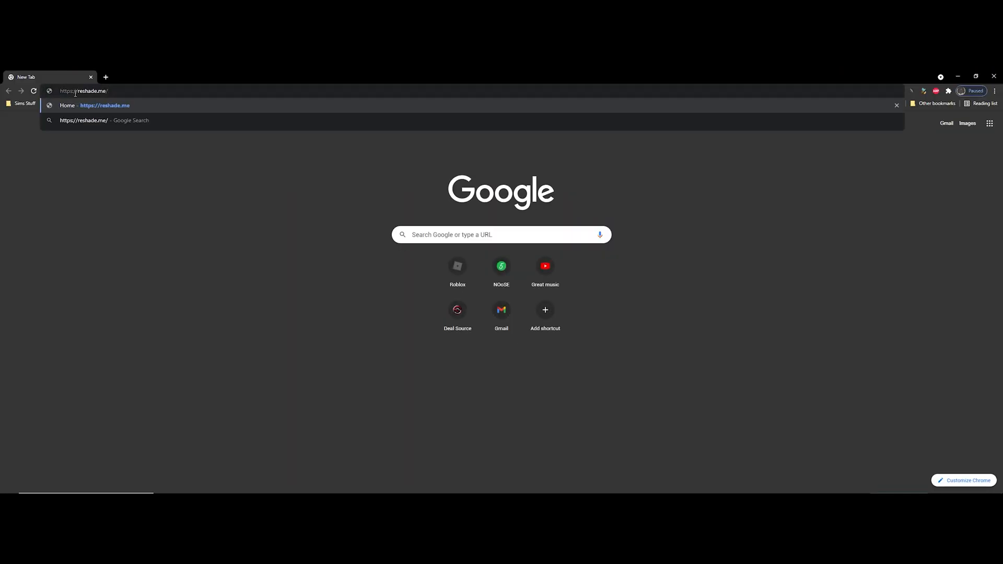
pyautogui.press('Enter')
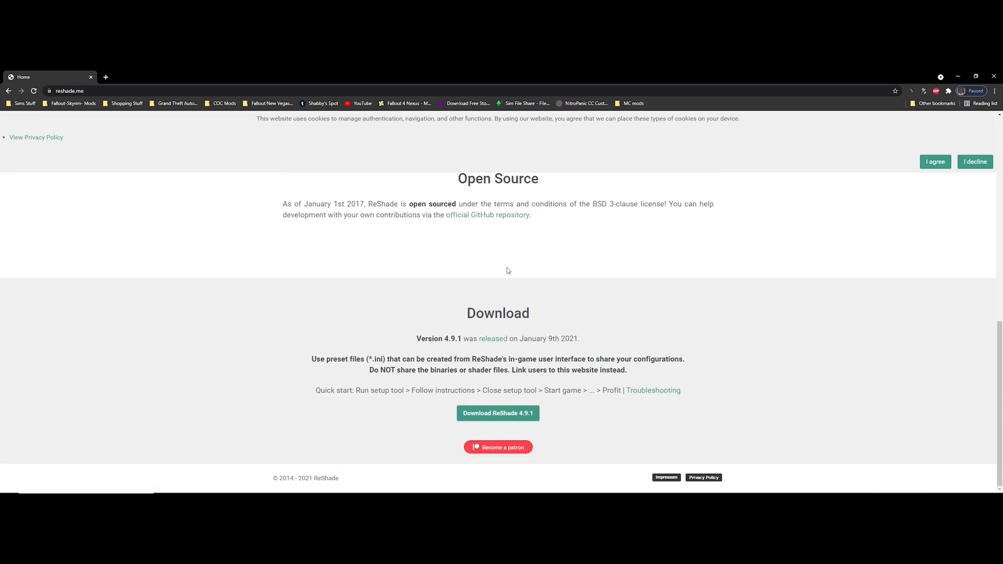
pyautogui.click(497, 414)
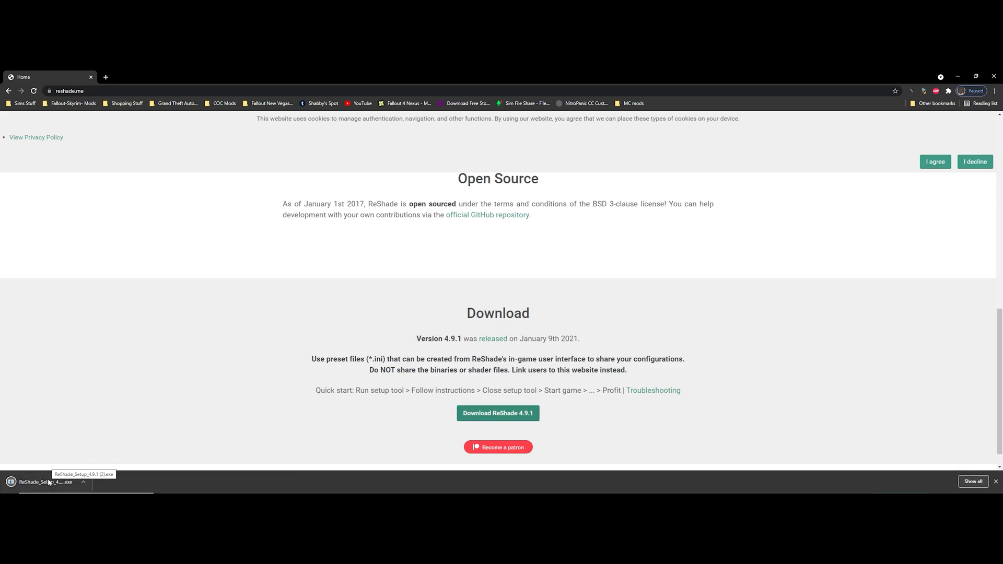
pyautogui.moveTo(209, 401)
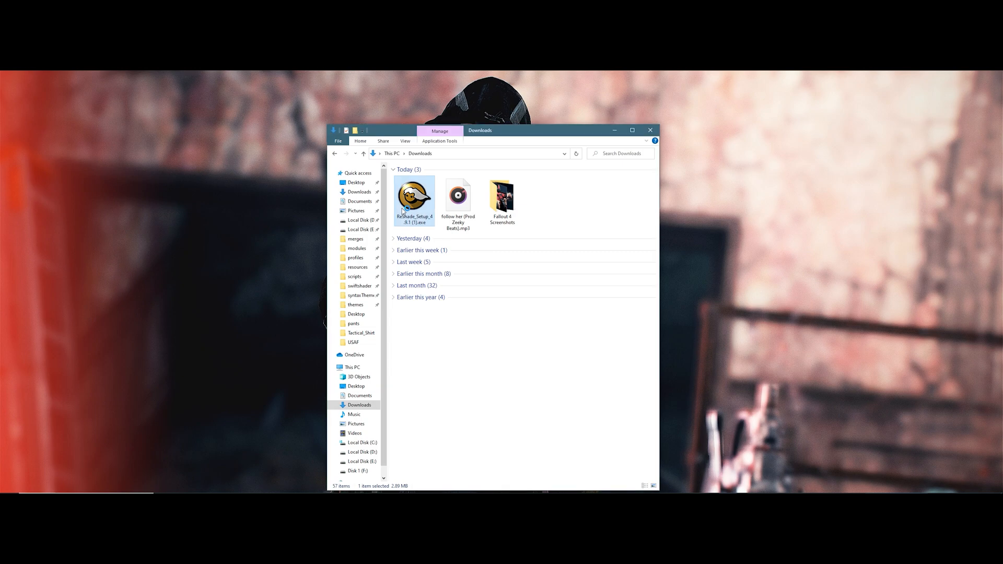
# Step: Launch the ReShade setup from Downloads and begin searching the computer for Roblox
pyautogui.doubleClick(415, 199)
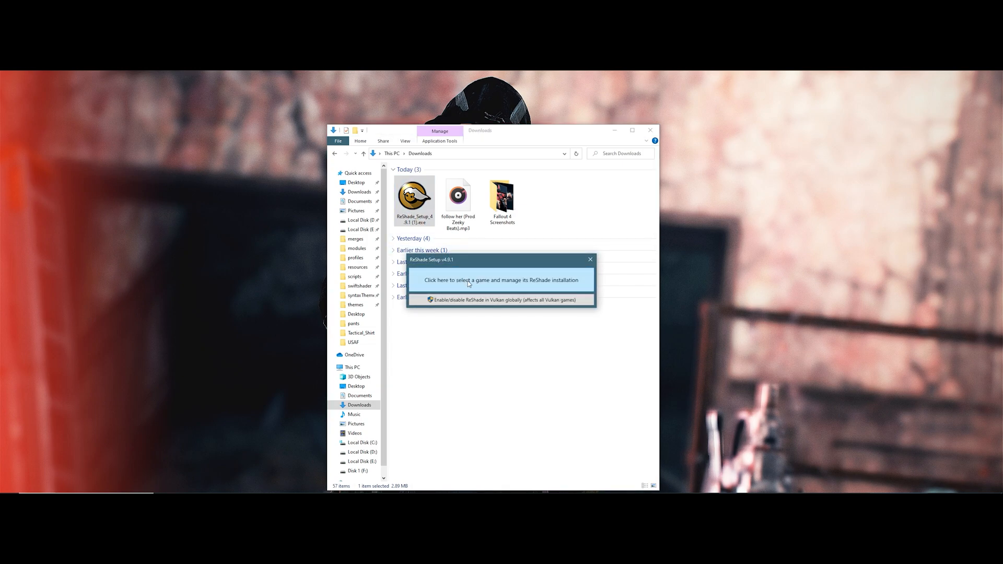
pyautogui.click(499, 280)
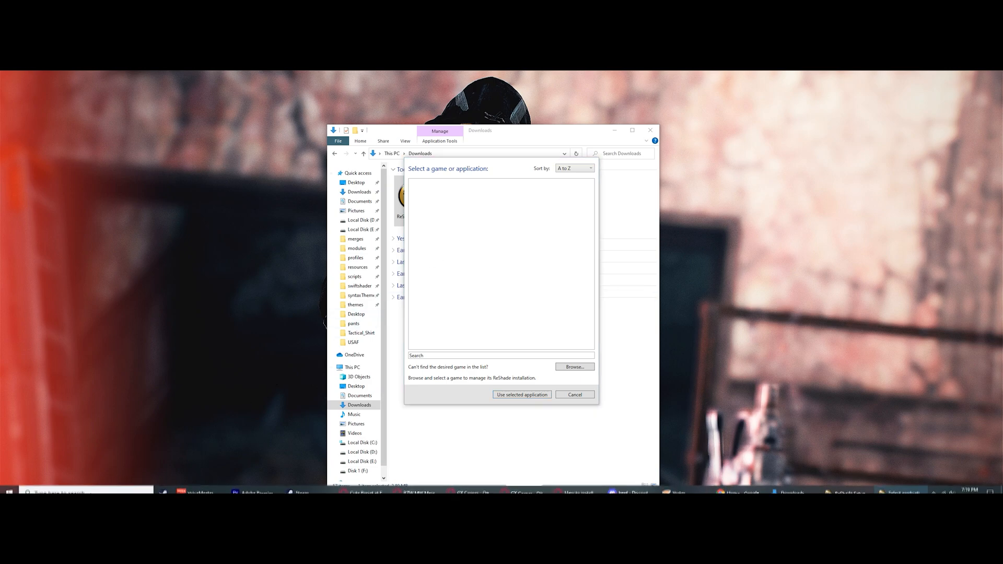
pyautogui.click(10, 486)
pyautogui.write('roblox')
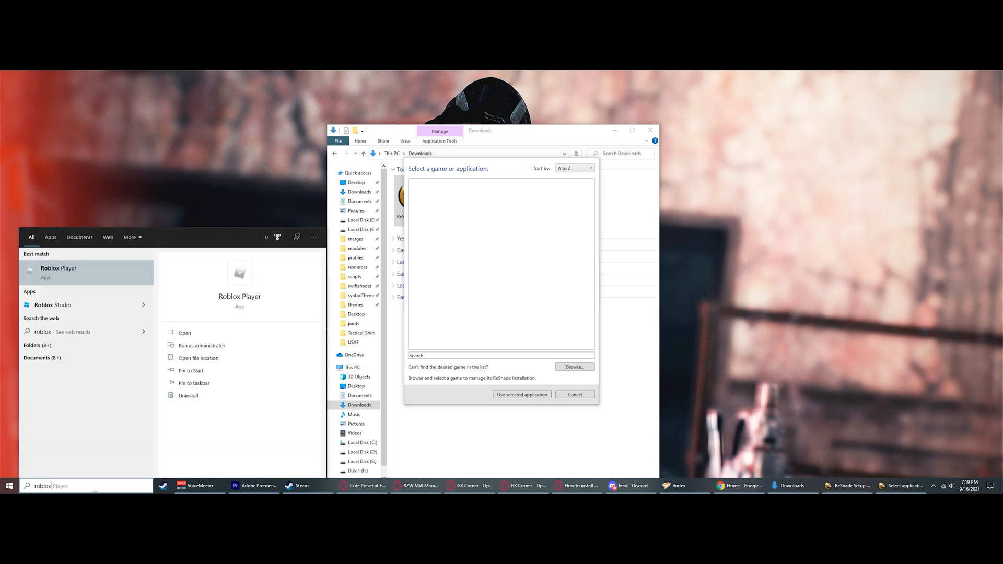
pyautogui.moveTo(199, 357)
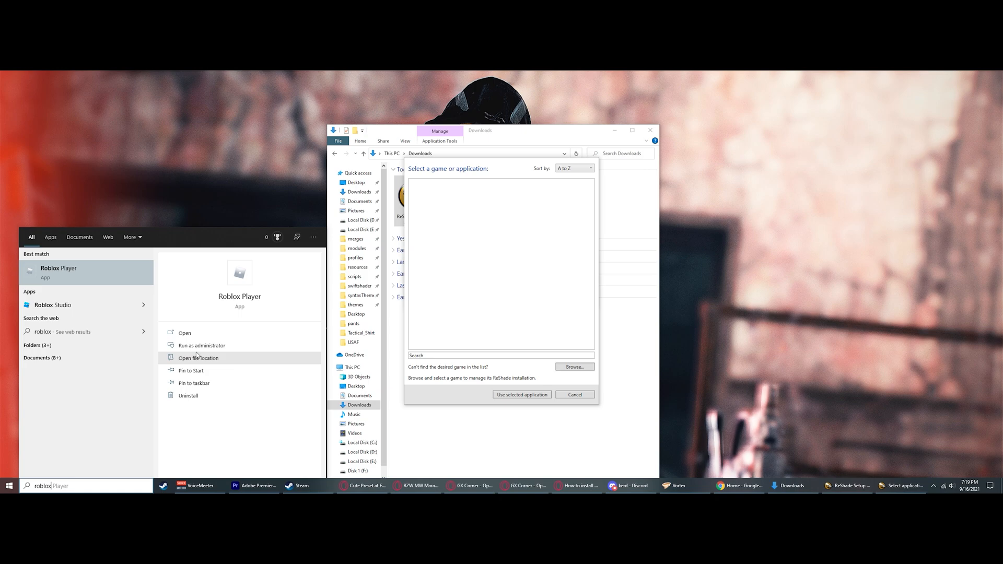
# Step: Locate Roblox Player's version folder in AppData\Local\Roblox\Versions and copy its full path
pyautogui.click(199, 357)
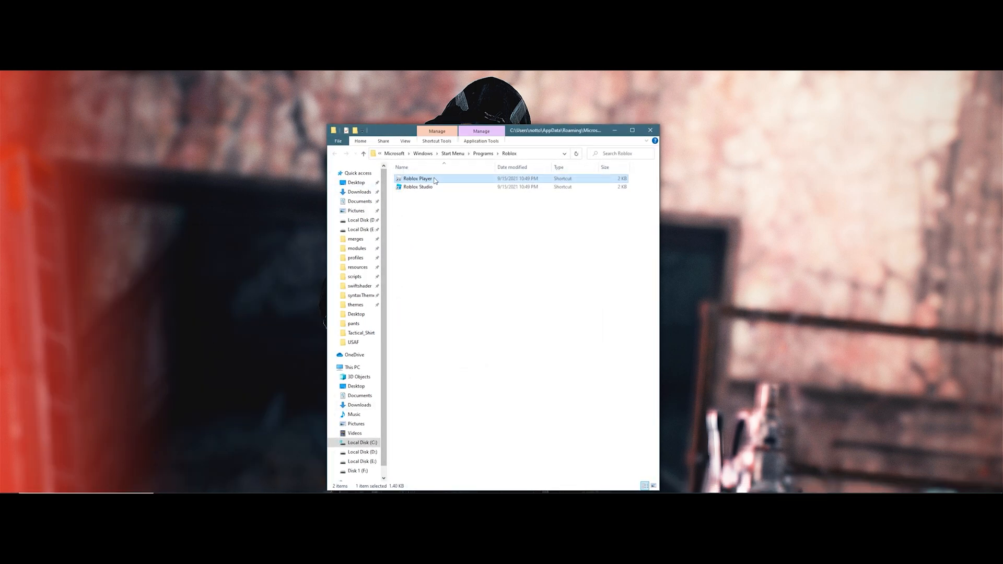
pyautogui.rightClick(417, 179)
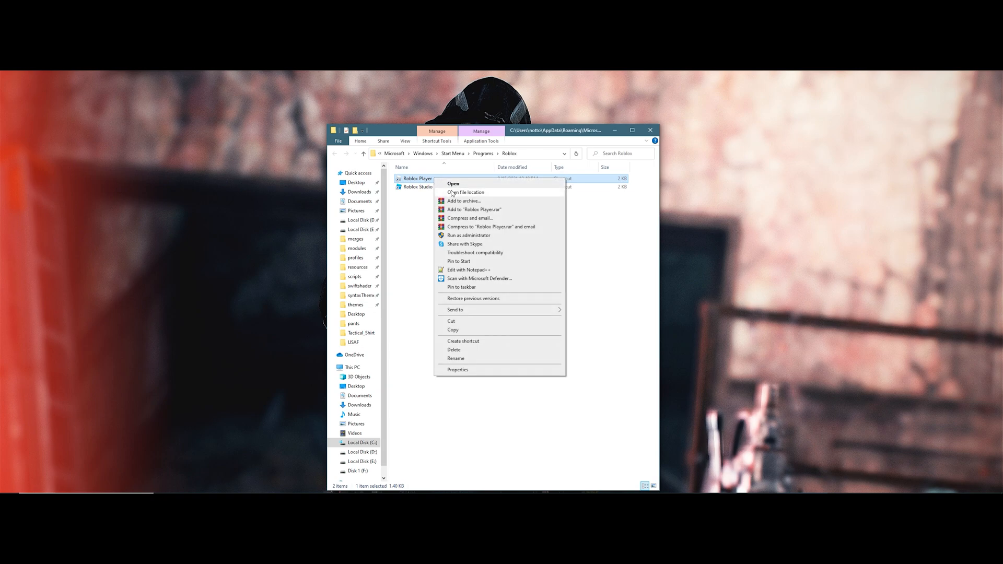
pyautogui.click(467, 193)
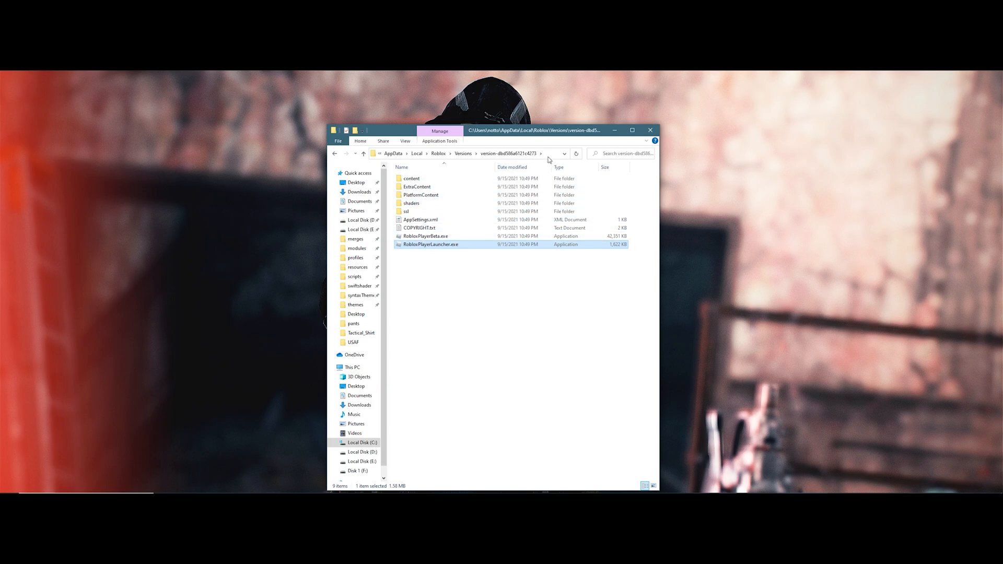
pyautogui.click(461, 153)
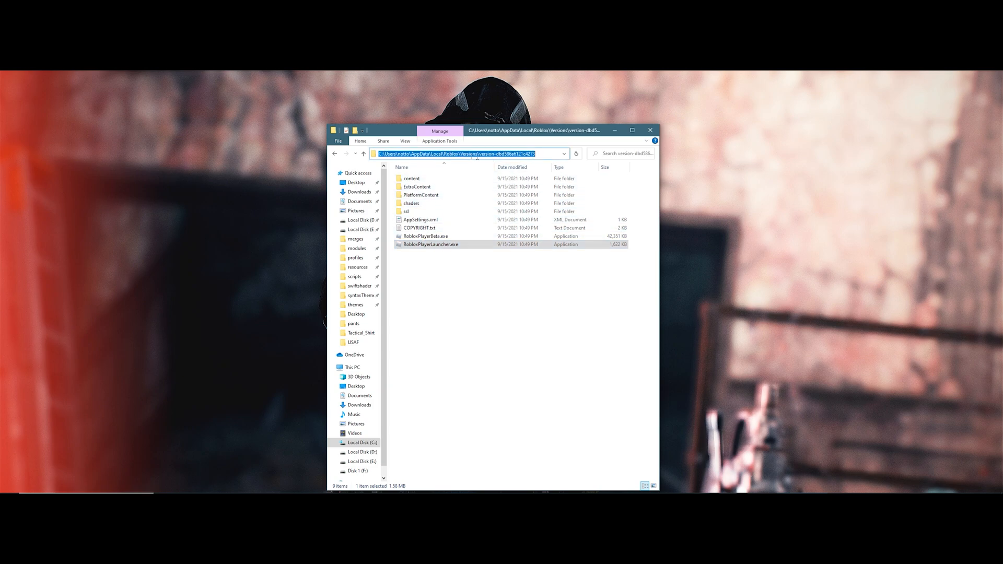
pyautogui.rightClick(470, 153)
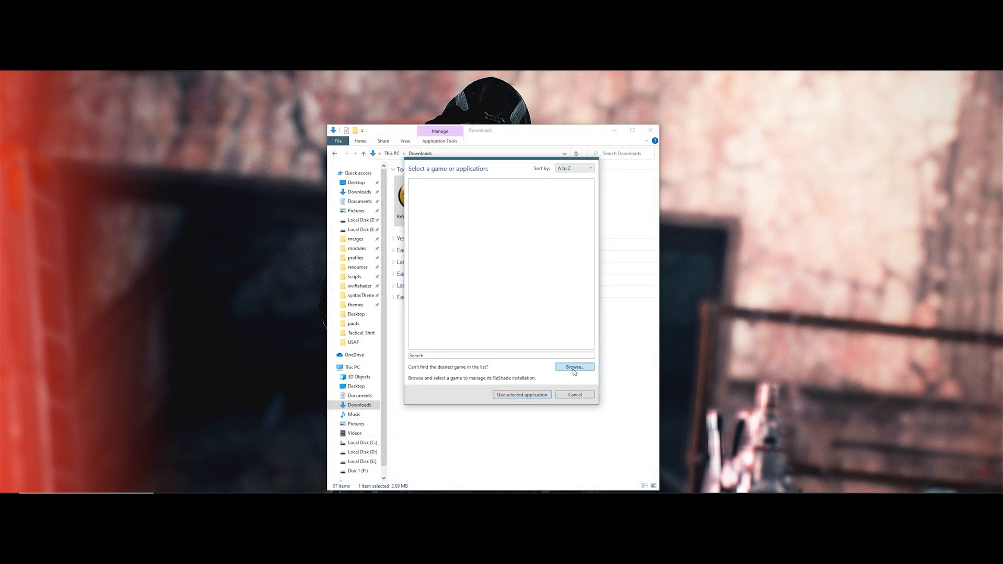
# Step: Install ReShade for the Roblox player exe with OpenGL and all checked effect packages, then finish setup
pyautogui.click(573, 367)
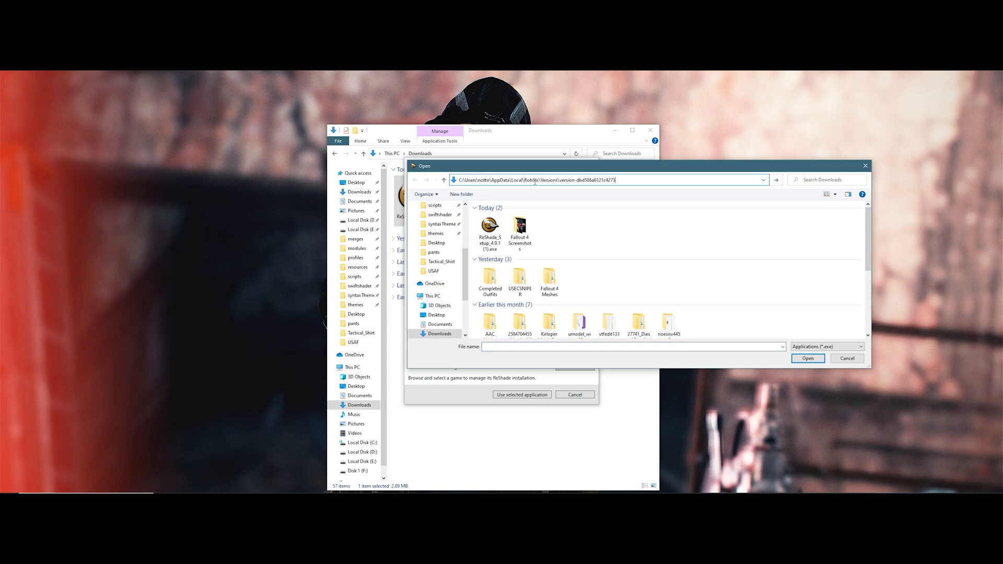
pyautogui.press('enter')
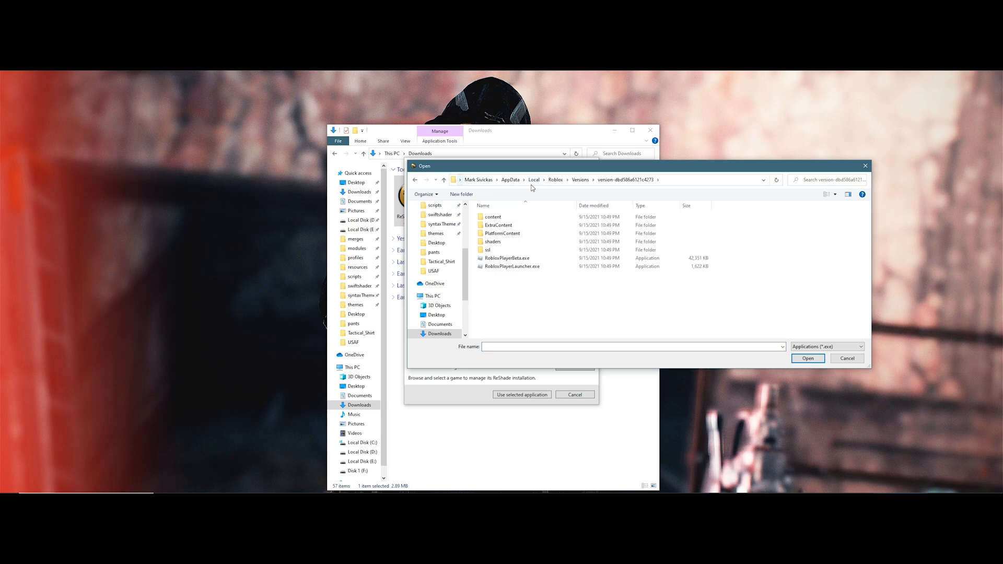
pyautogui.moveTo(511, 267)
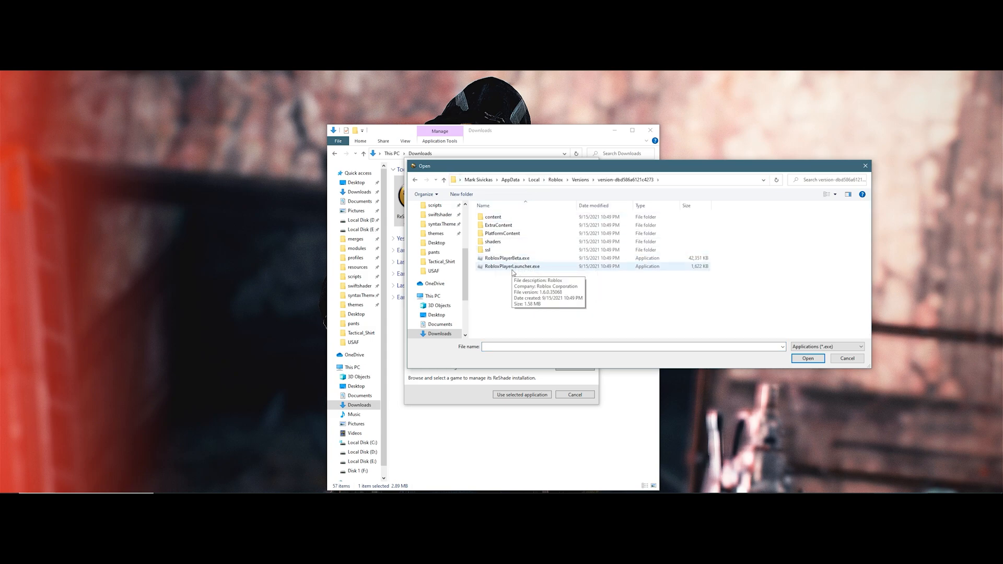
pyautogui.click(808, 359)
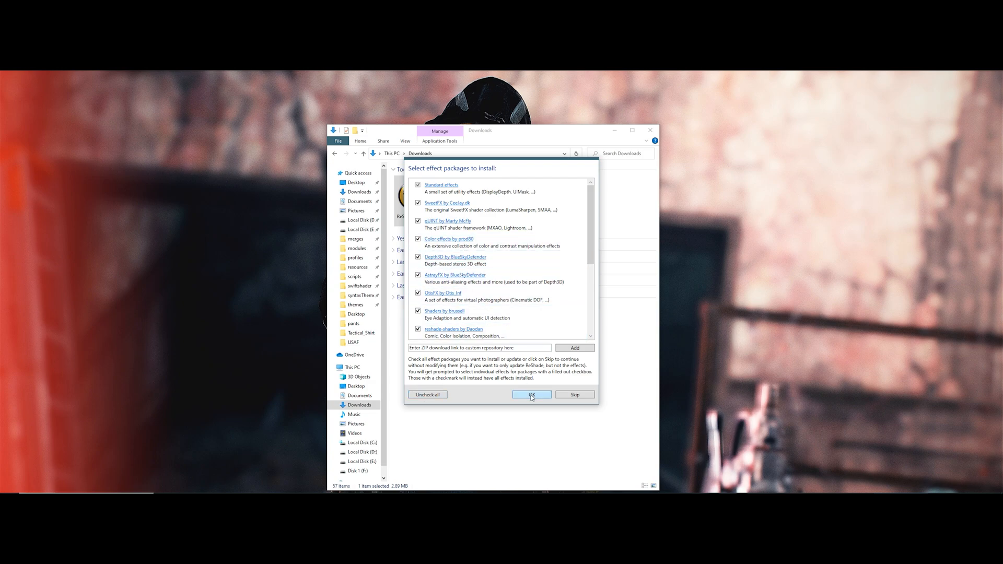
pyautogui.click(531, 394)
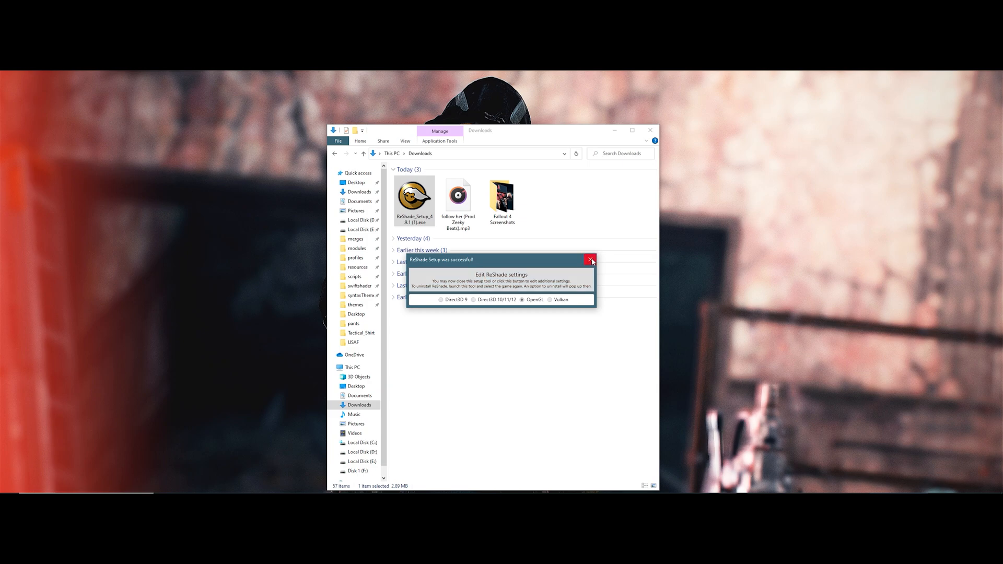
pyautogui.click(589, 260)
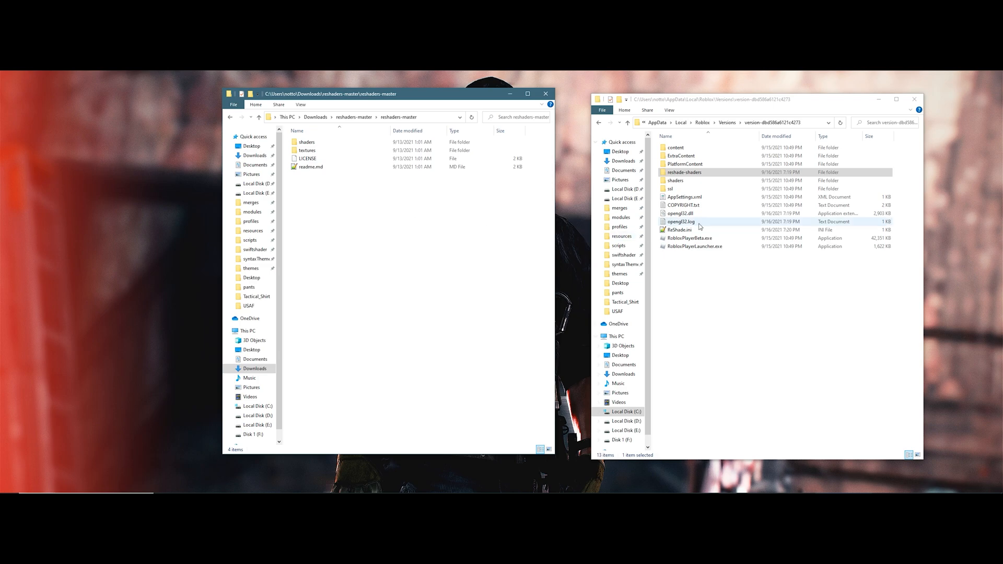
# Step: View the reshade-shaders folder inside Roblox's version folder alongside the reshaders-master download
pyautogui.doubleClick(683, 172)
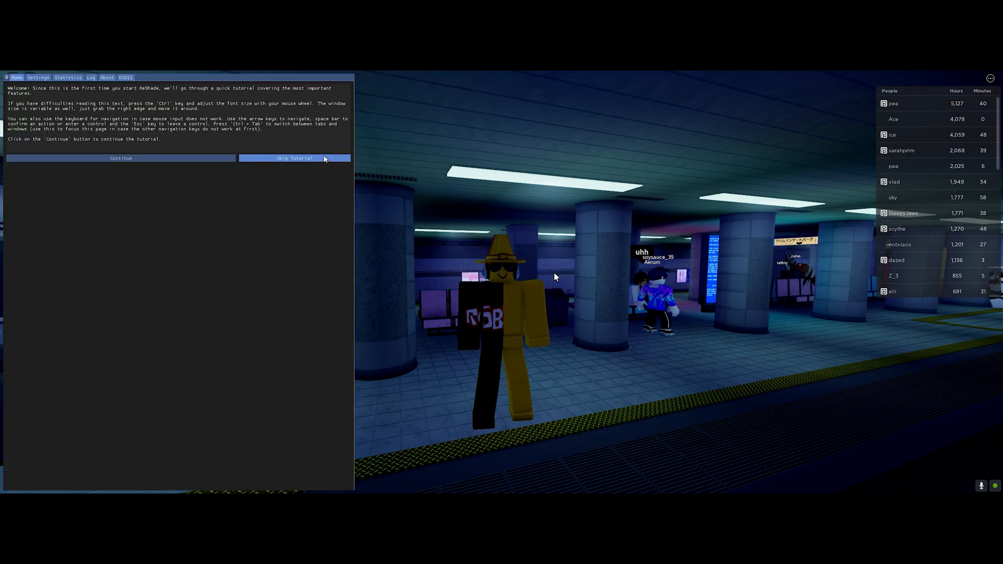
# Step: Skip ReShade's first-run tutorial so the in-game effects list shows over Roblox
pyautogui.click(294, 158)
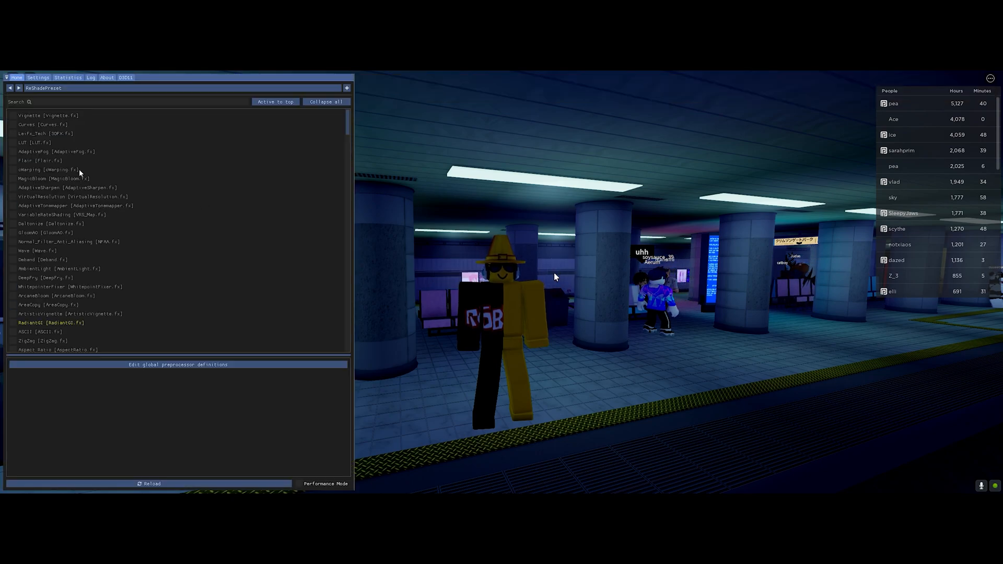